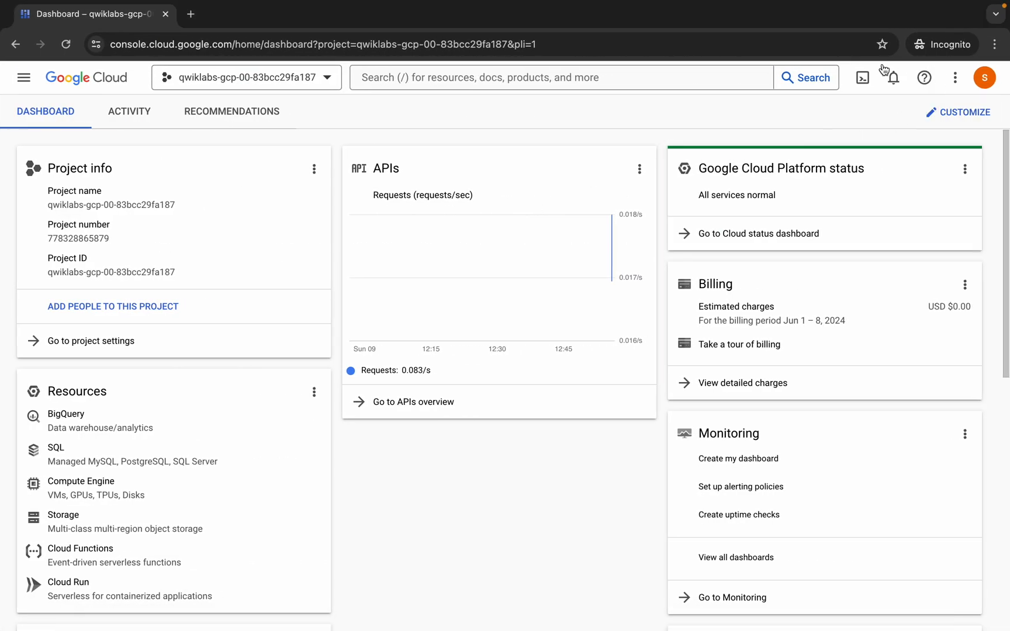
Step: Start a Cloud Shell terminal session from the project dashboard toolbar
left_click(862, 77)
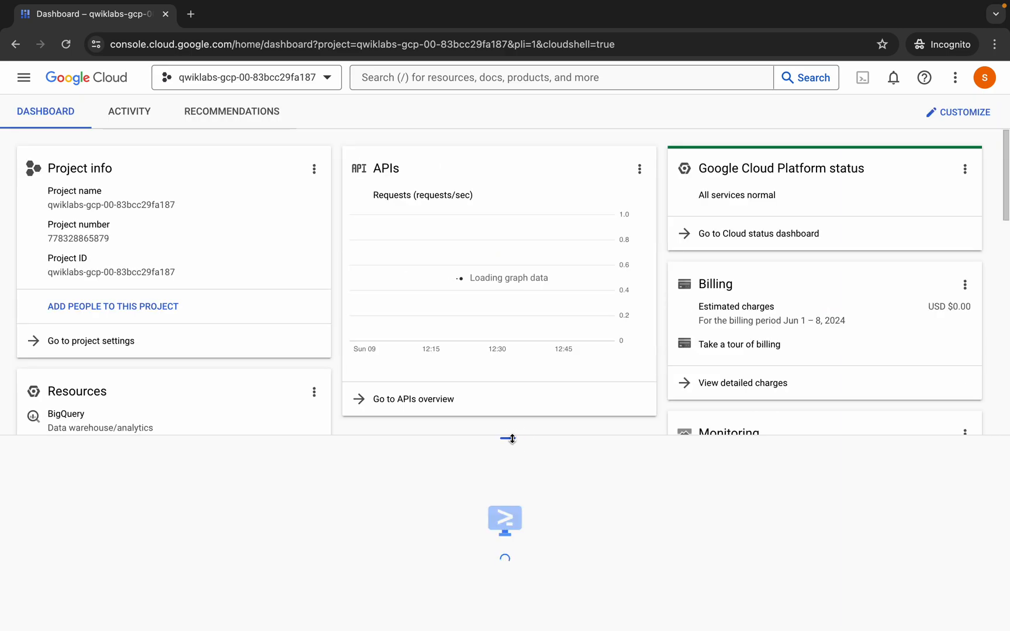
Step: Copy us-west3 from Task 3 into the notes' REGION export and select all command lines
left_click(165, 31)
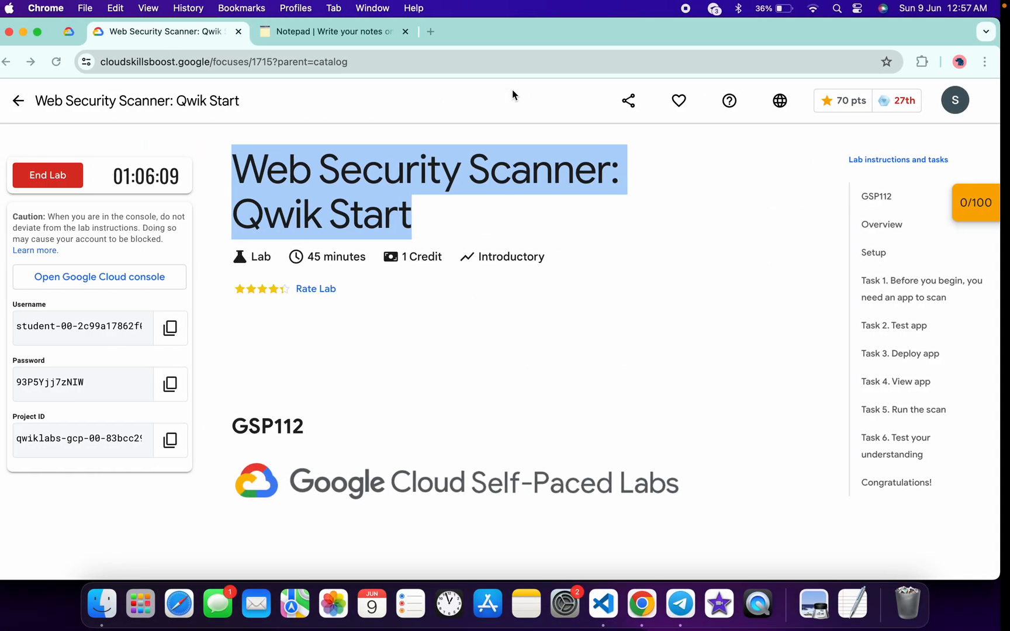
left_click(330, 30)
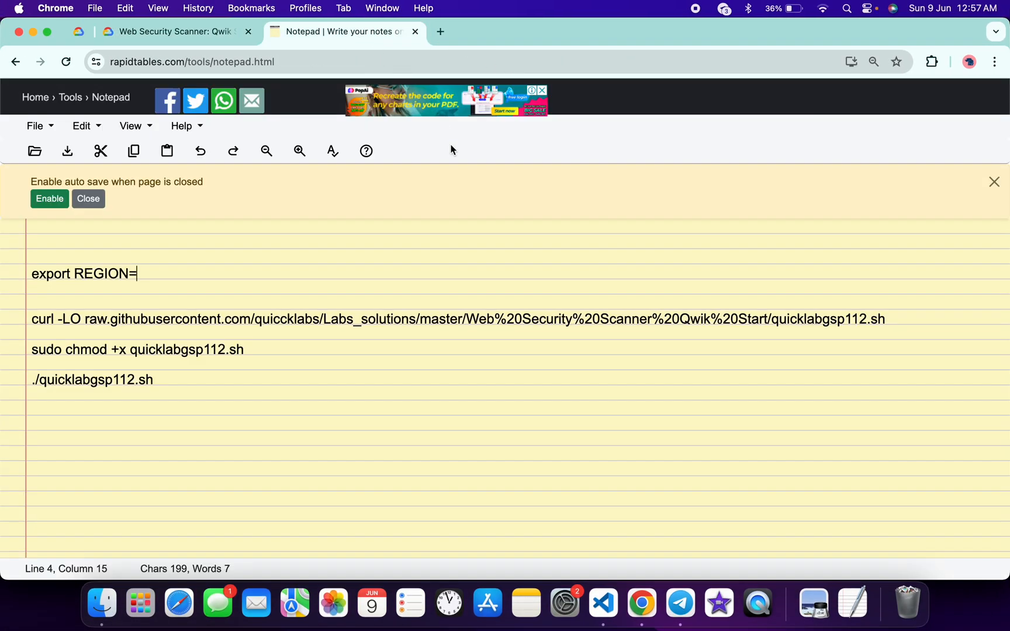
left_click(175, 31)
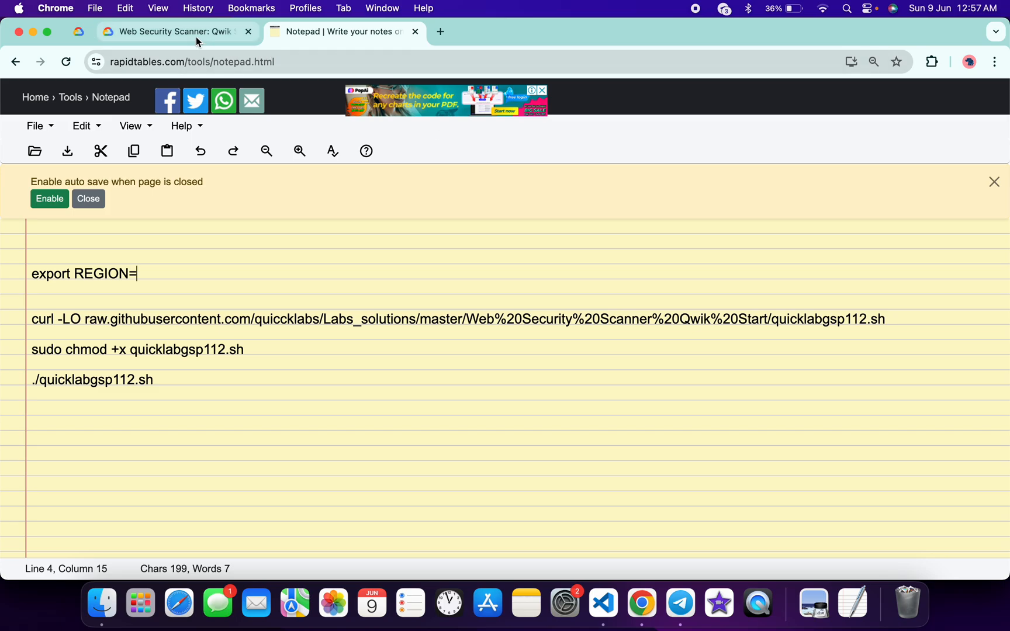
left_click(174, 30)
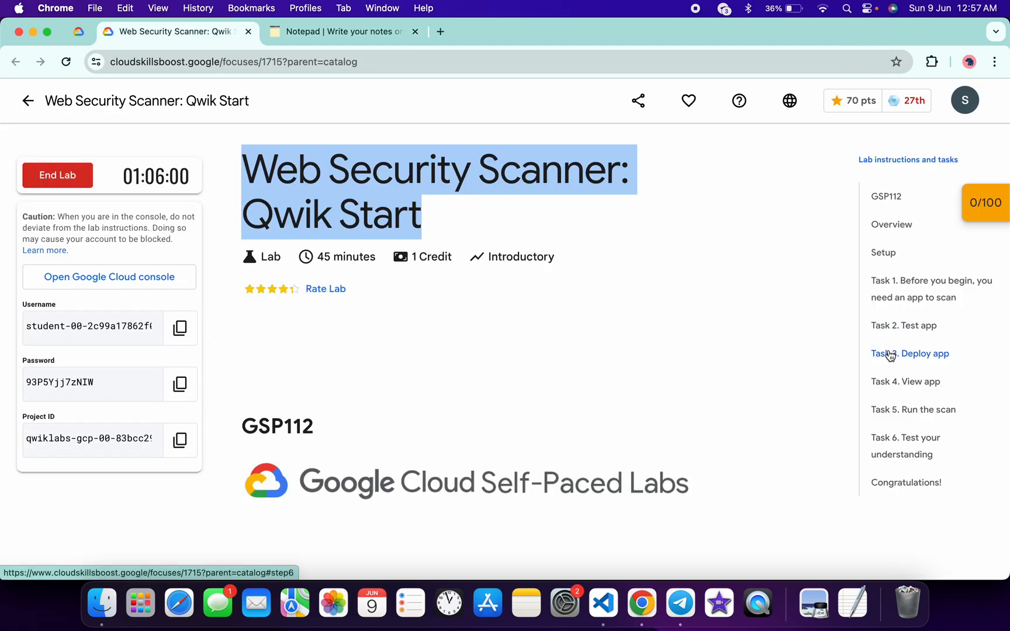
left_click(909, 354)
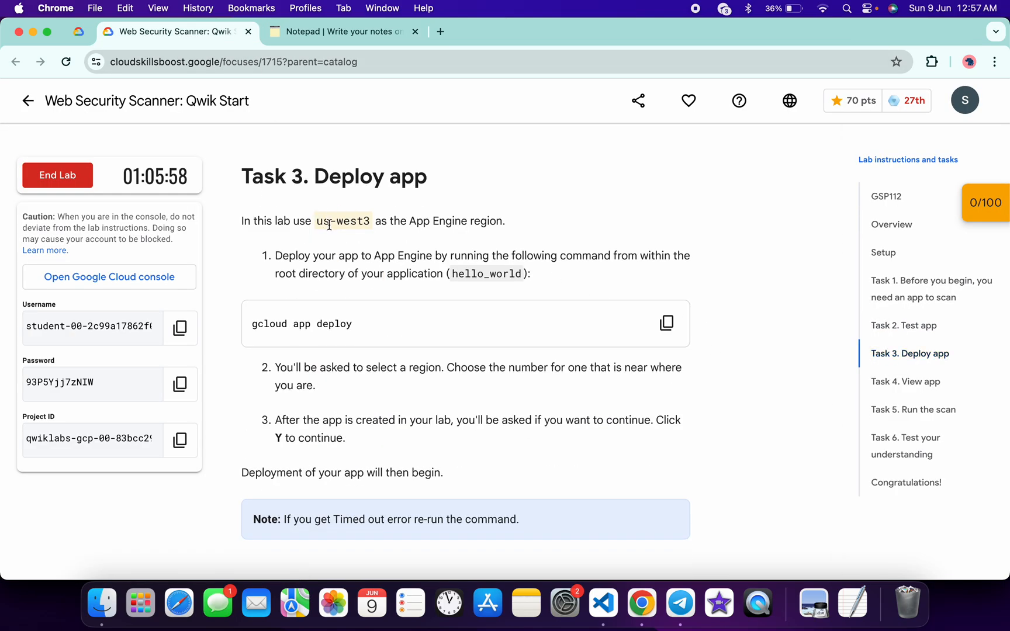
double_click(343, 221)
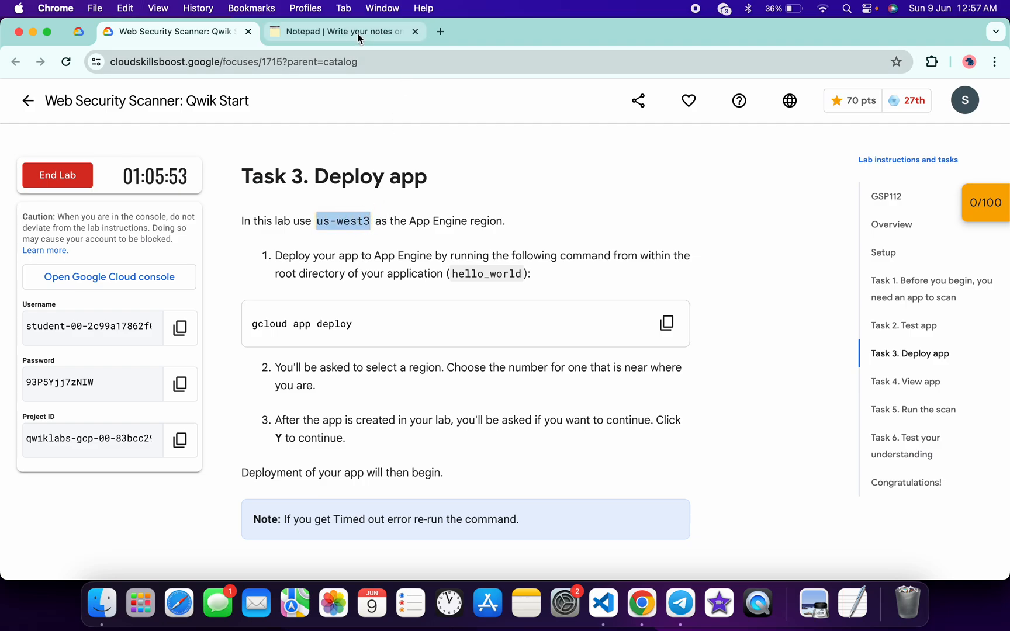
left_click(345, 30)
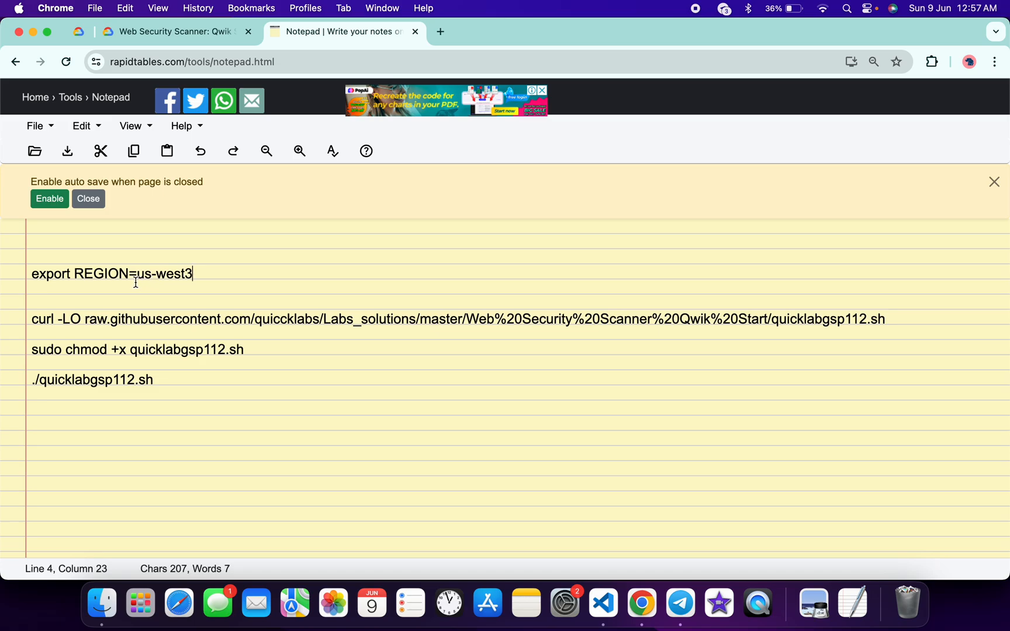
left_click_drag(30, 319, 153, 380)
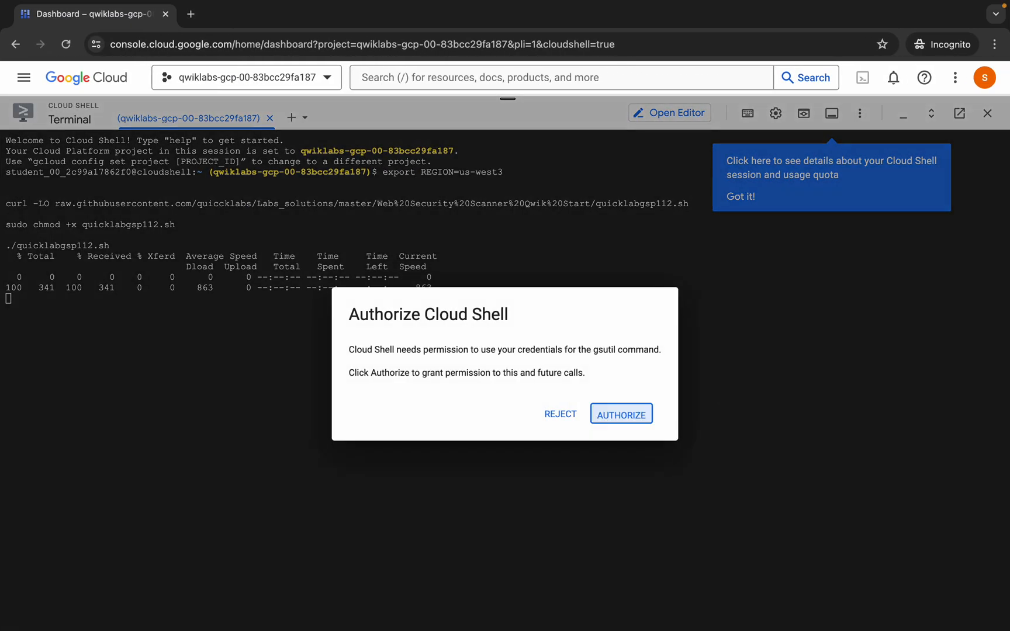
Step: Authorize Cloud Shell to use the account credentials for the running lab script
left_click(620, 414)
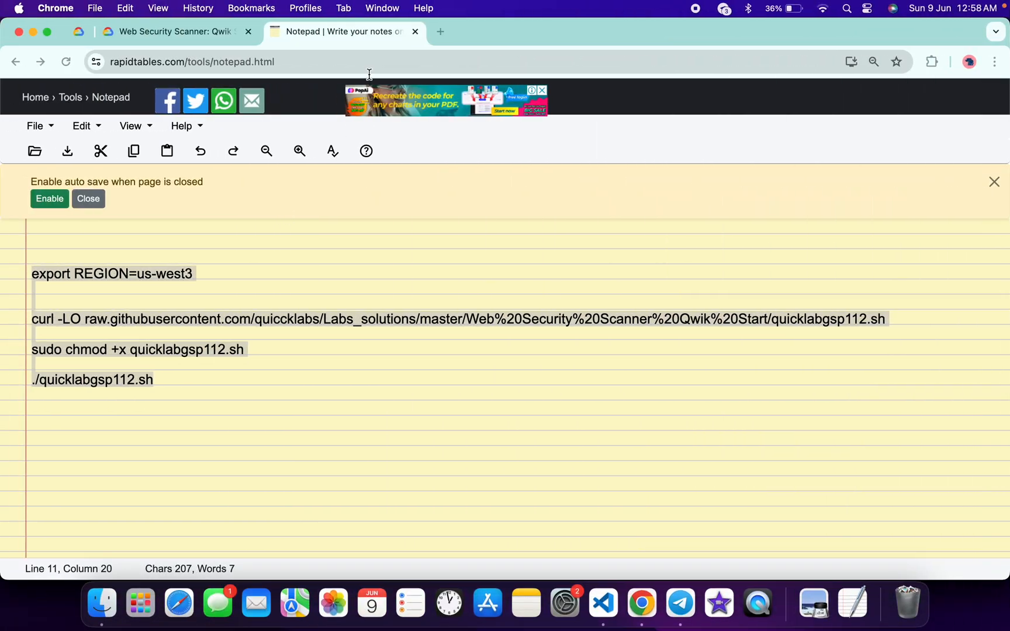
Step: Check progress on the App Engine deployment checkpoint, reaching a 100/100 lab score
left_click(174, 31)
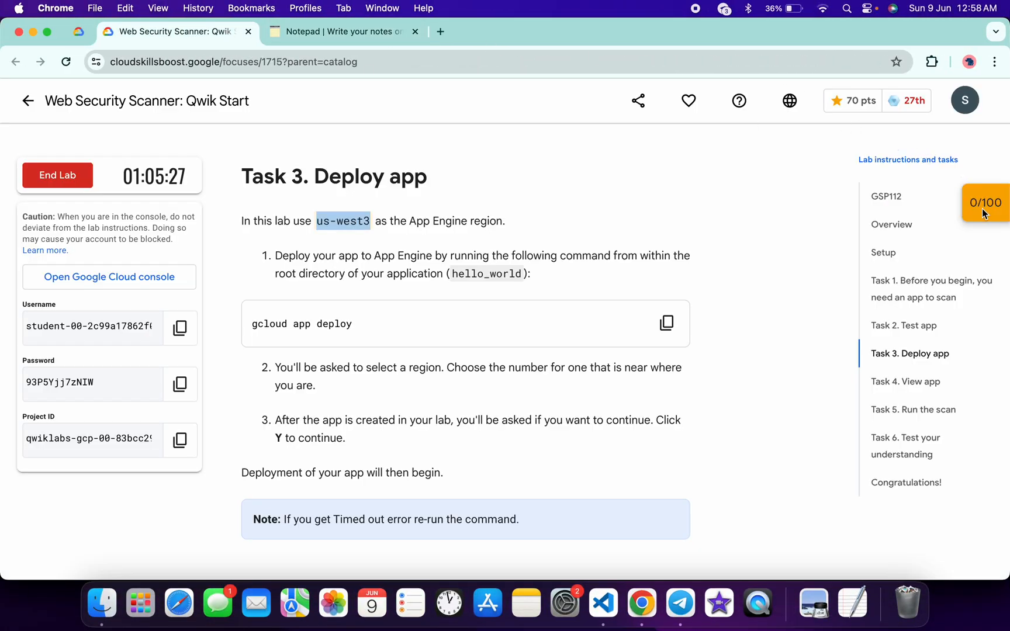
left_click(986, 202)
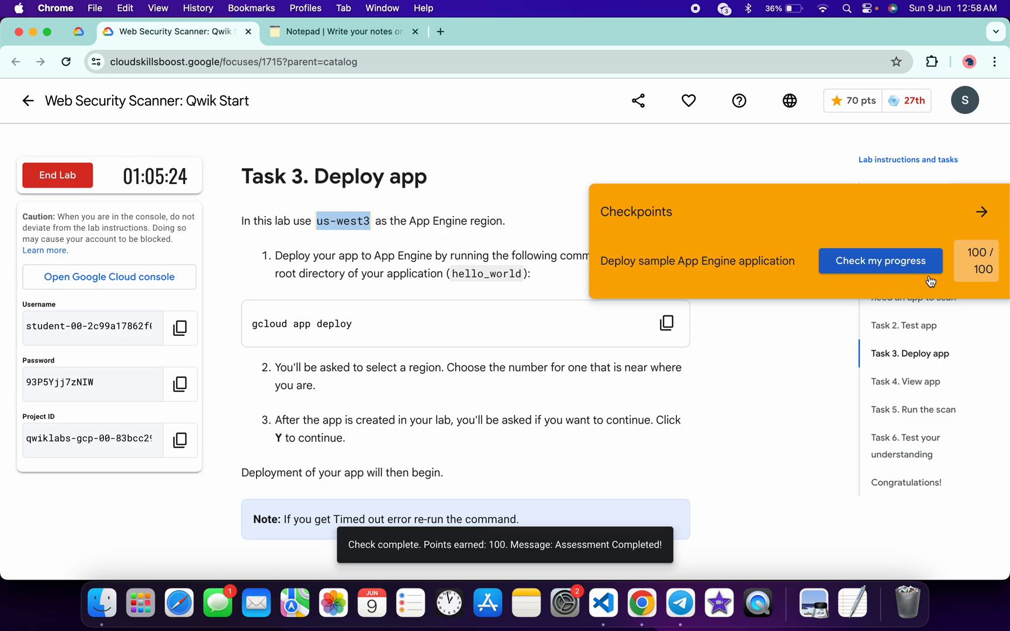
mouse_move(763, 287)
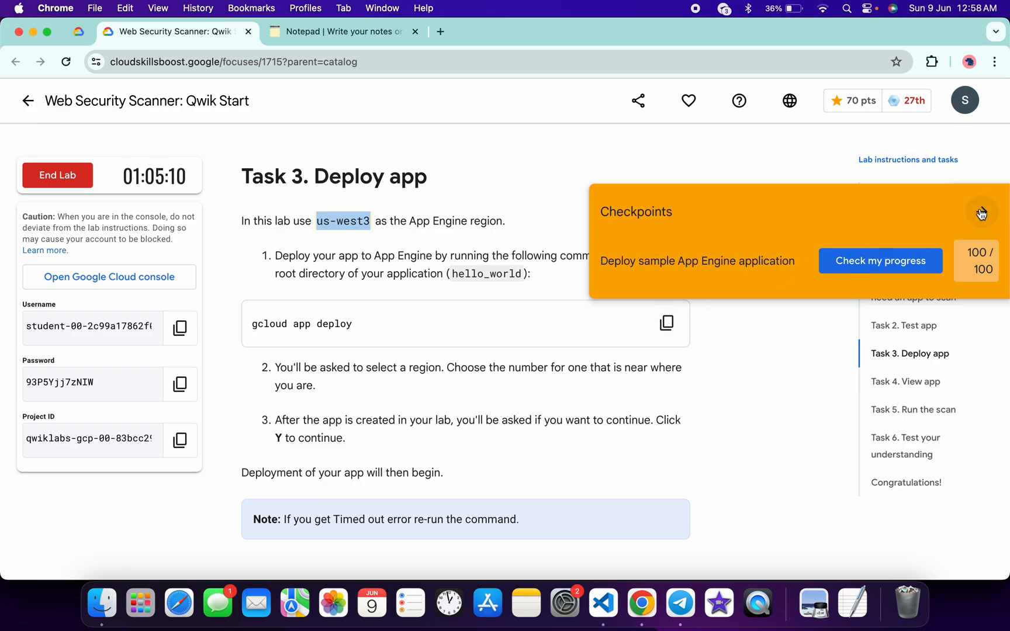
left_click(981, 213)
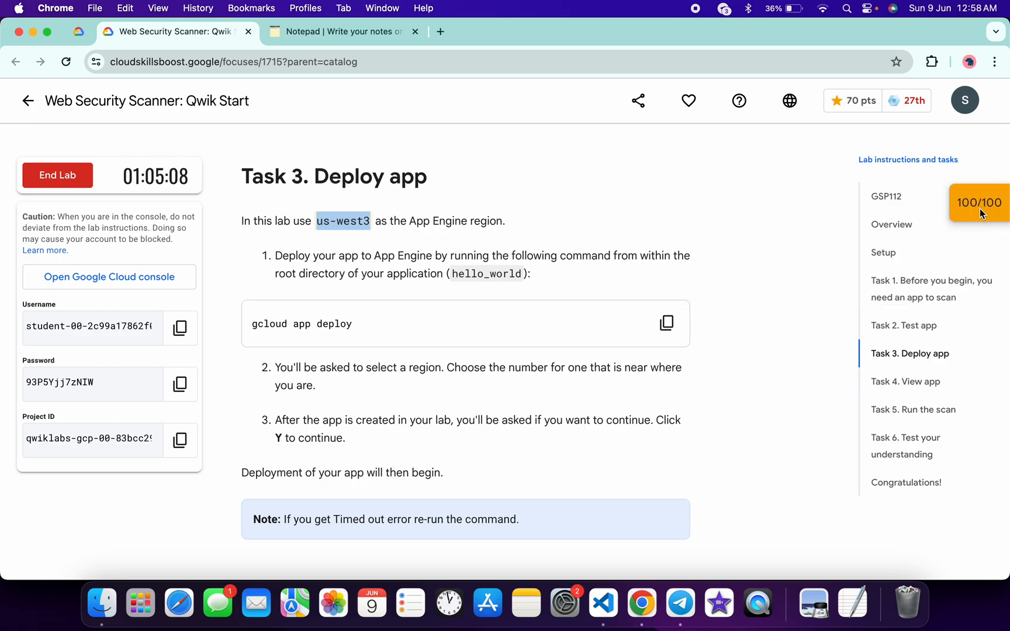